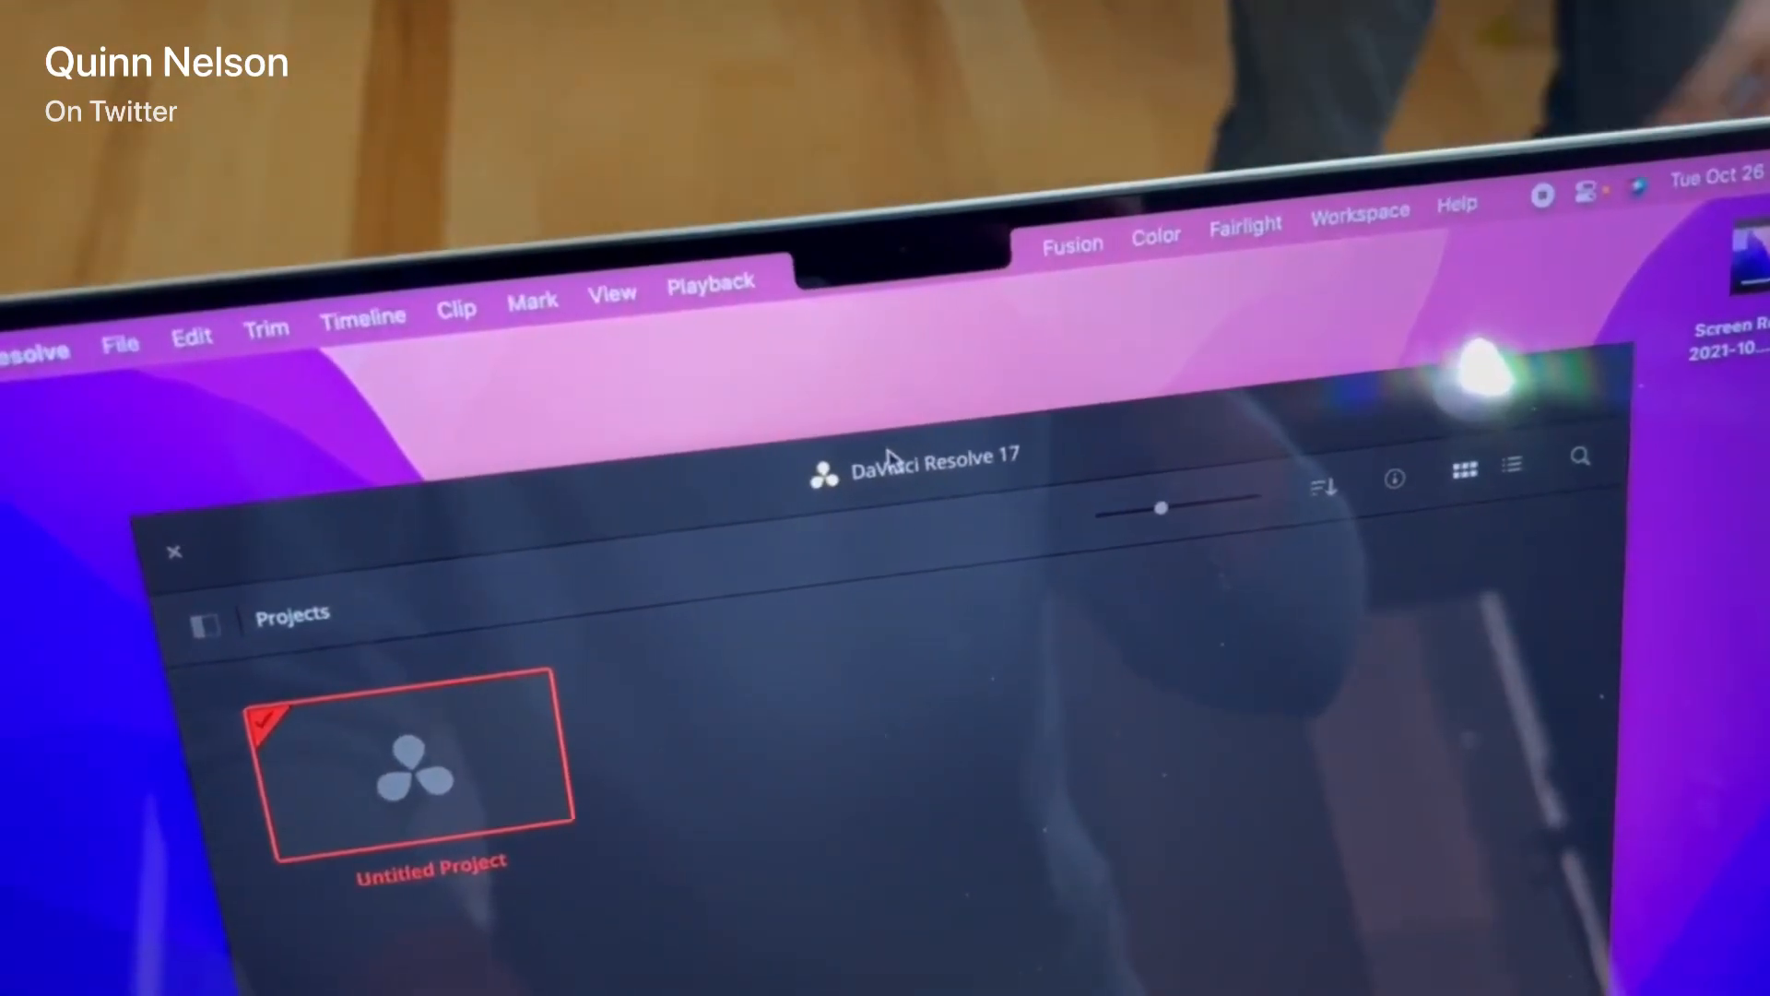
- Bring up the iStat Menus preferences window showing the Global pane
click(710, 280)
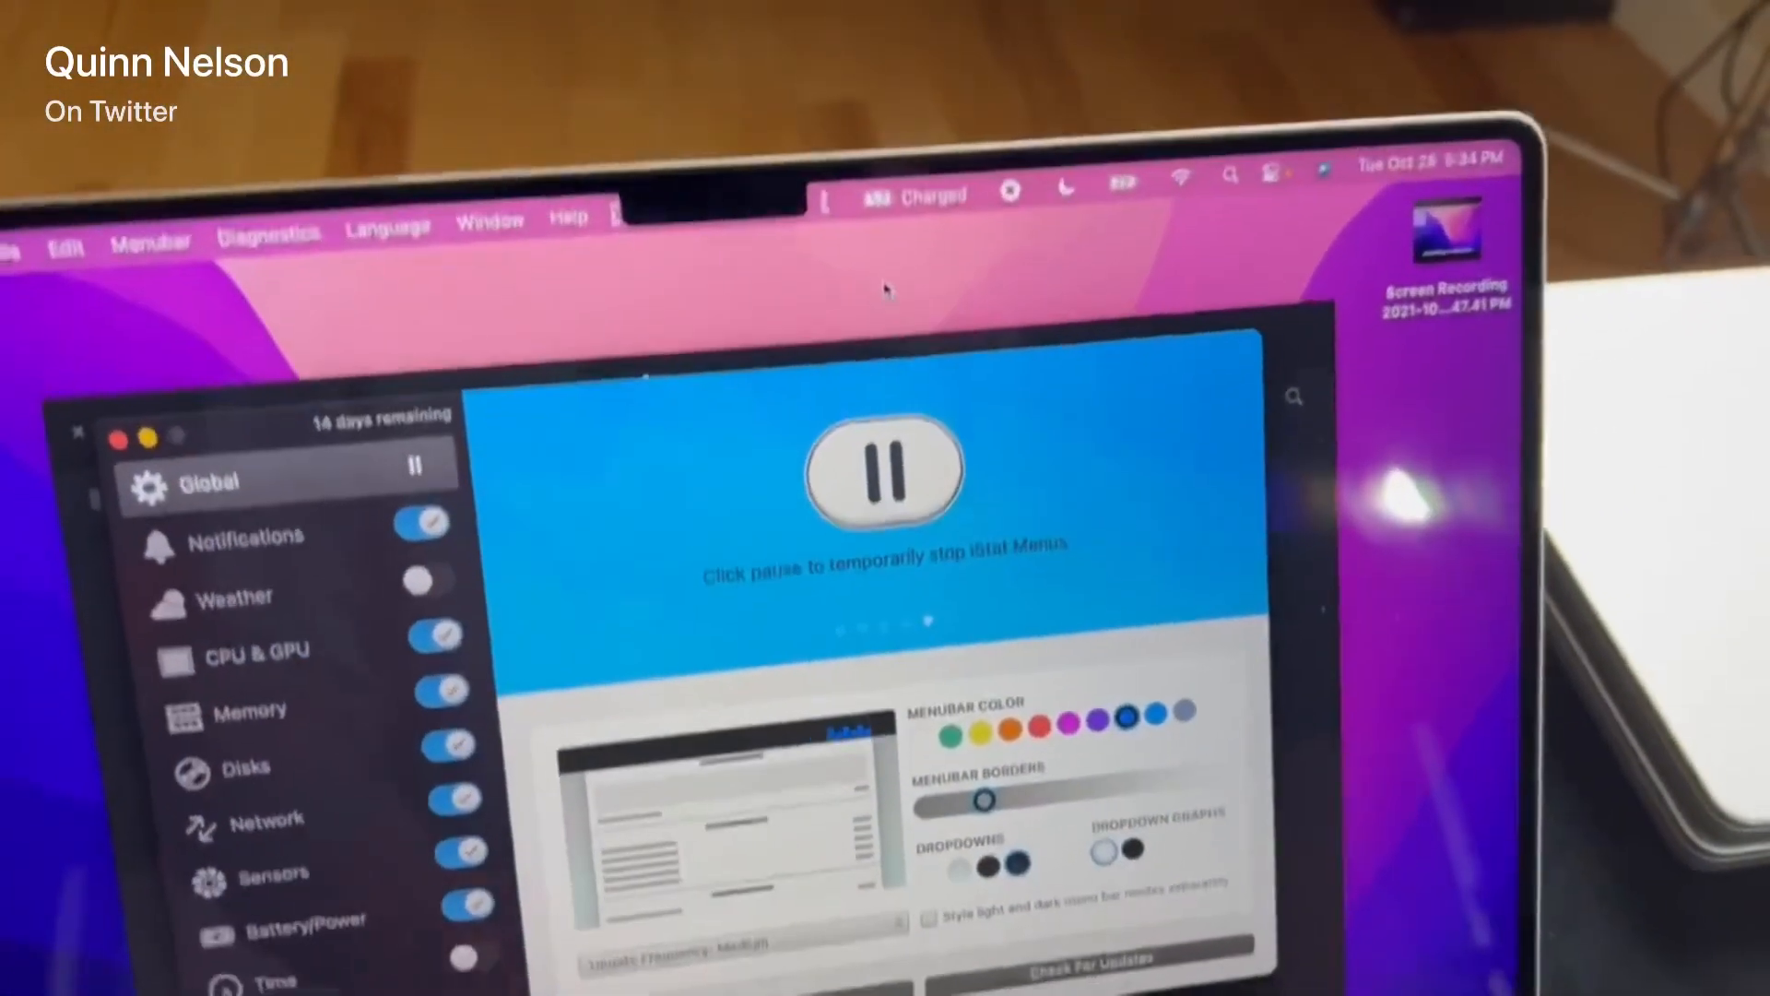
- Reveal the Battery dropdown: 100% charged on power adapter, with apps using significant energy
click(1112, 192)
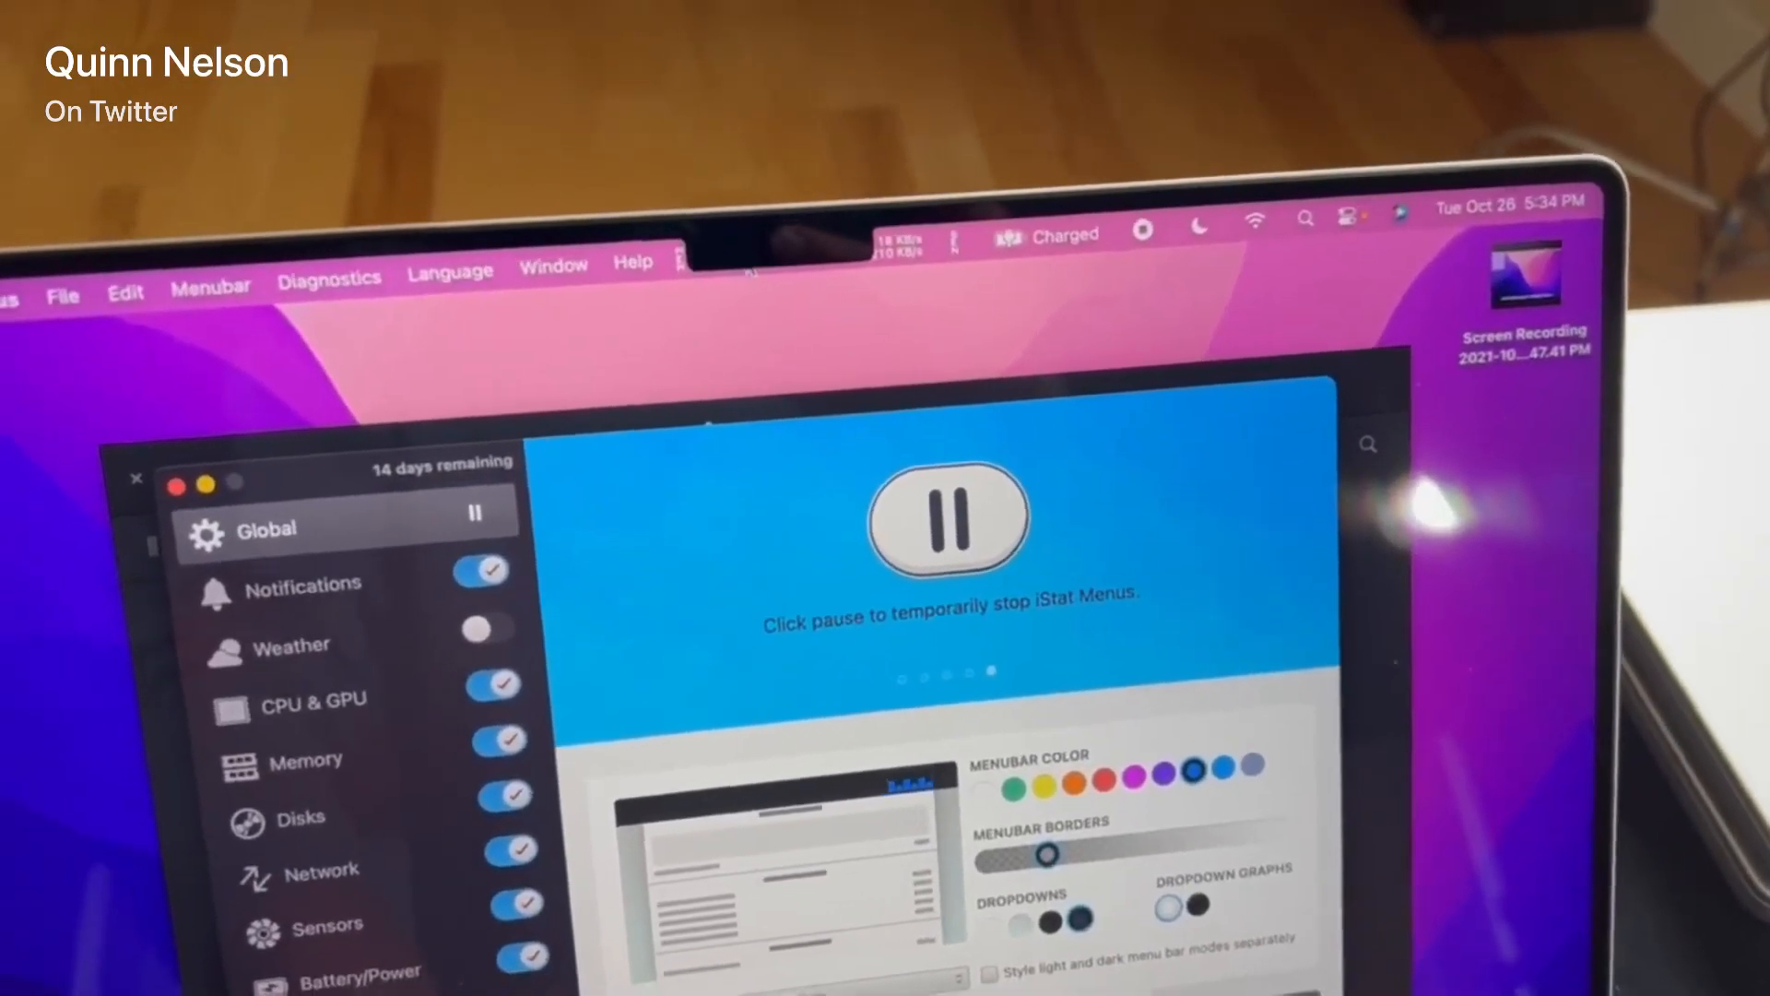
click(1065, 234)
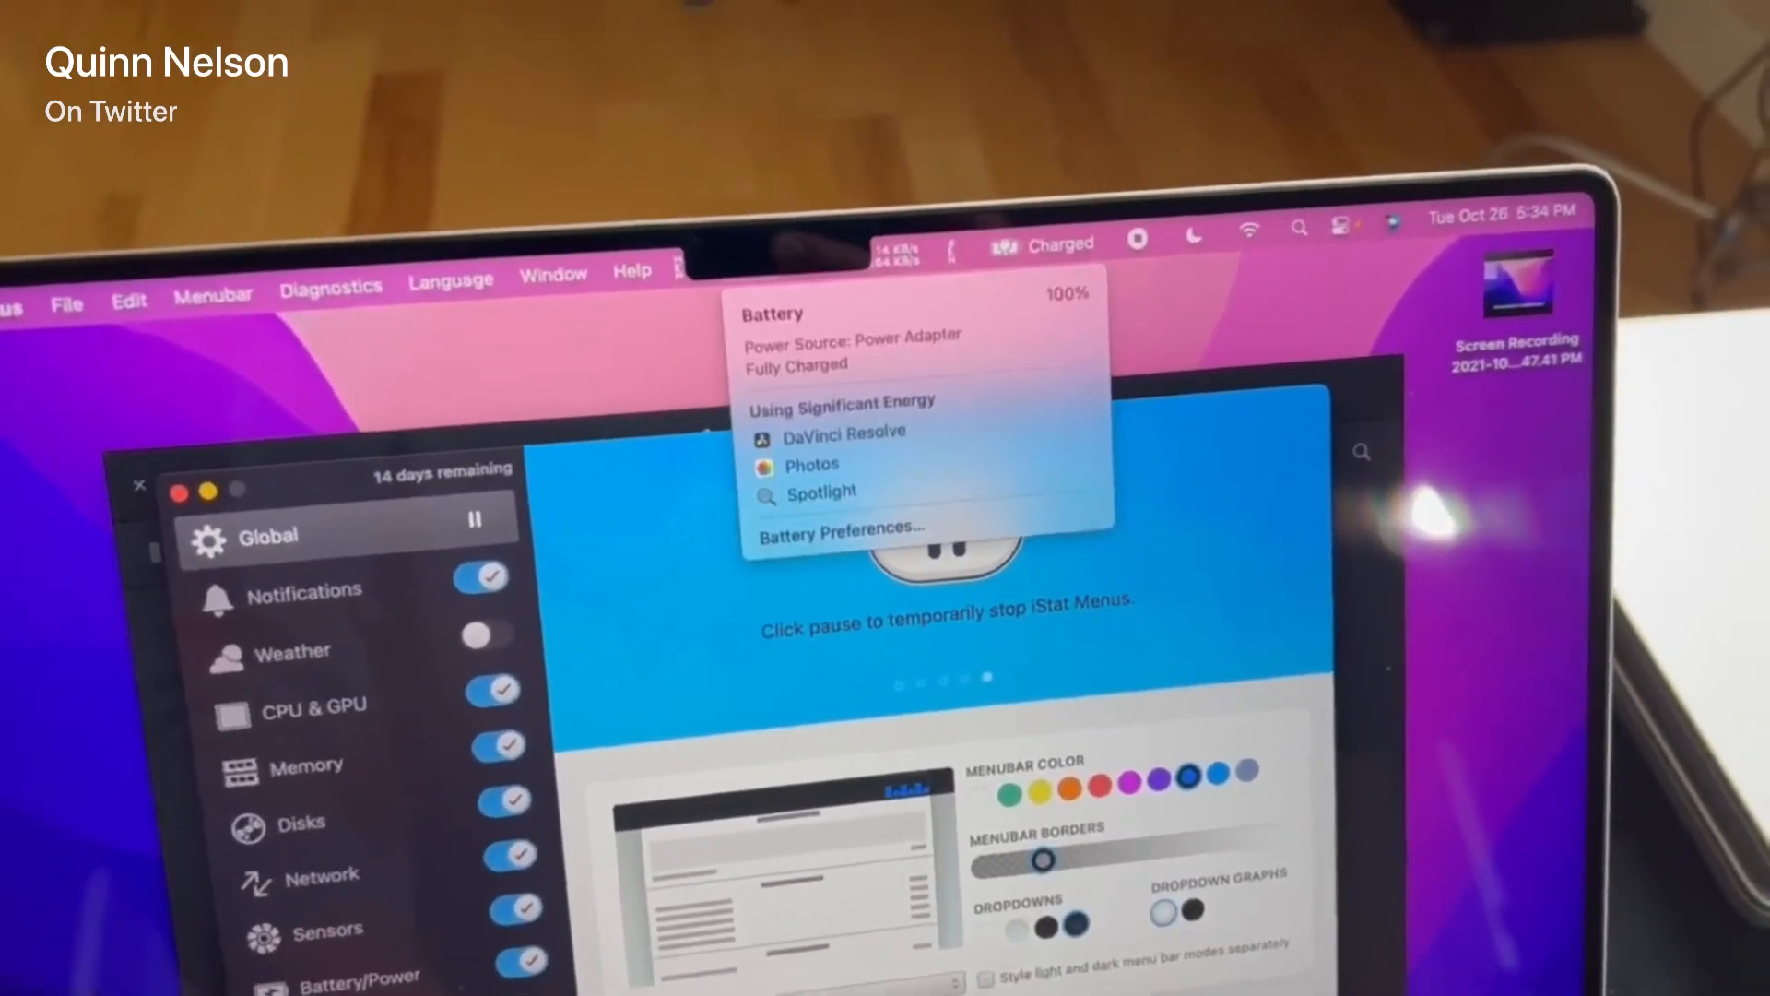